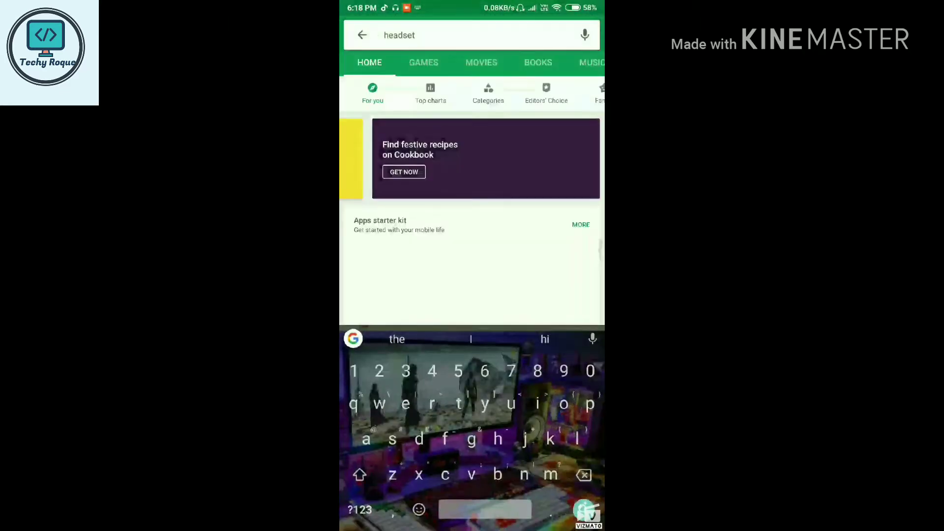
# - Search the Play Store for 'headset' and launch the installed Headset Button Controller Trial
pyautogui.press('Enter')
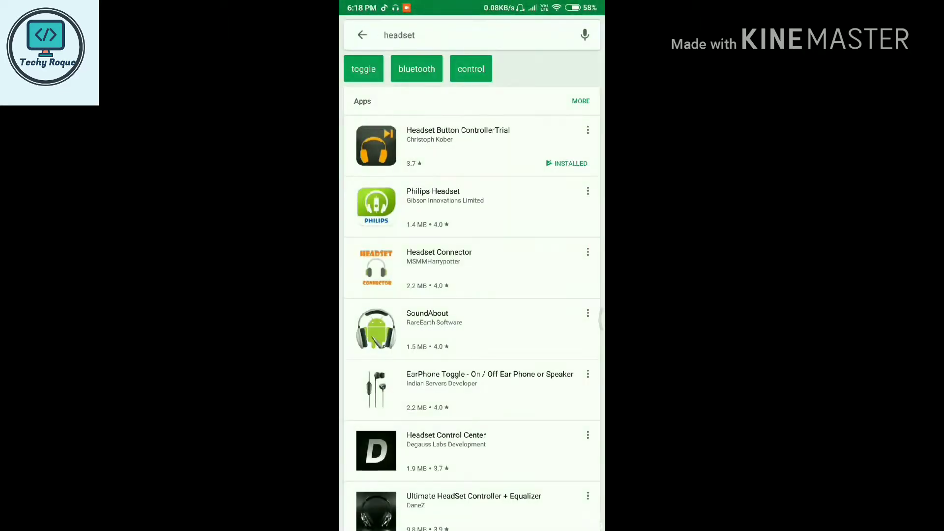
pyautogui.click(458, 142)
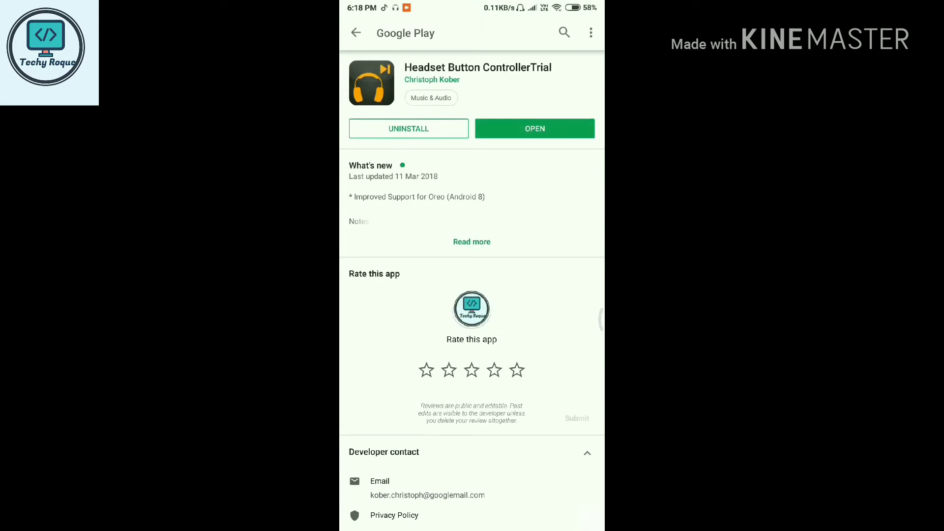
pyautogui.click(535, 128)
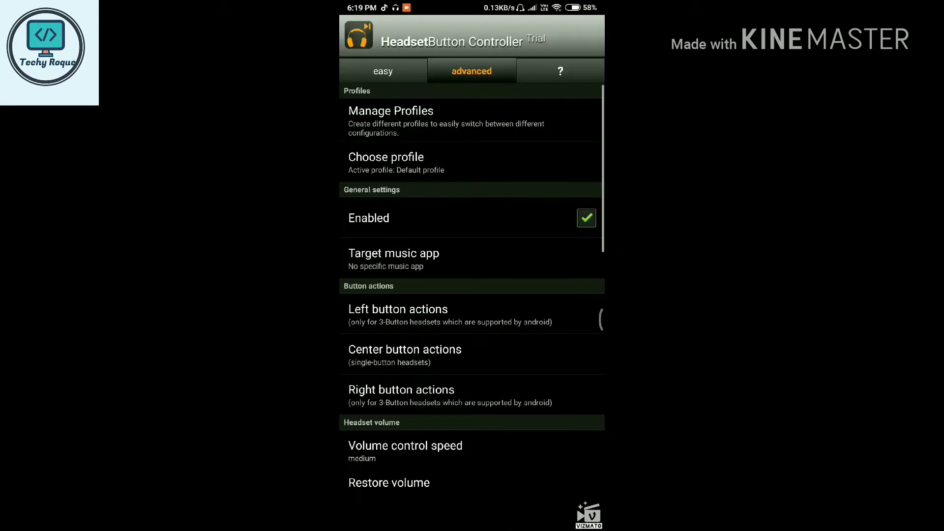
# - Switch to the easy tab listing the Single, Double and Triple click action assignments
pyautogui.click(383, 71)
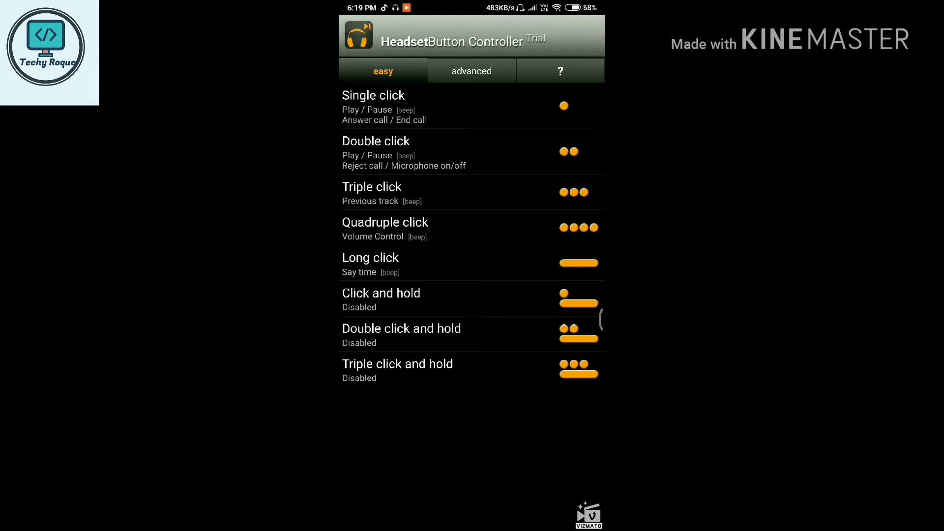
pyautogui.click(479, 71)
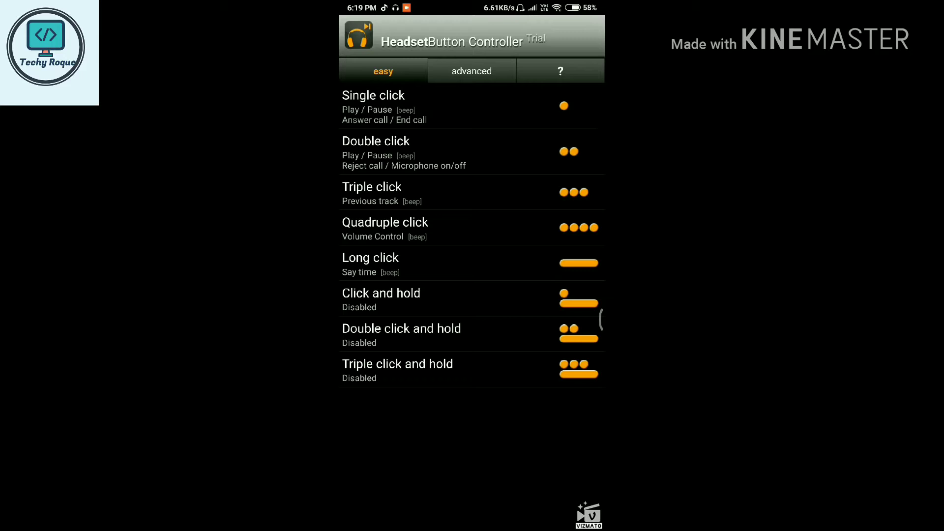
pyautogui.click(373, 96)
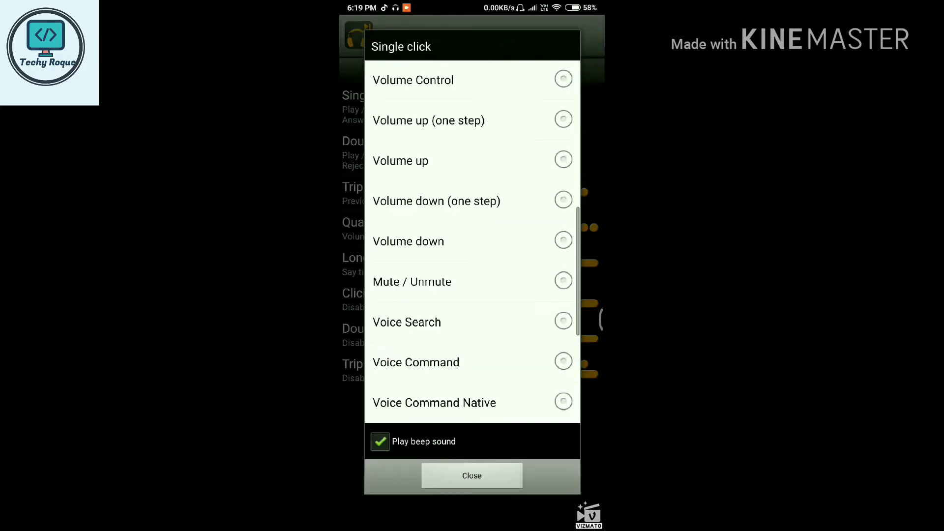
pyautogui.scroll(-3)
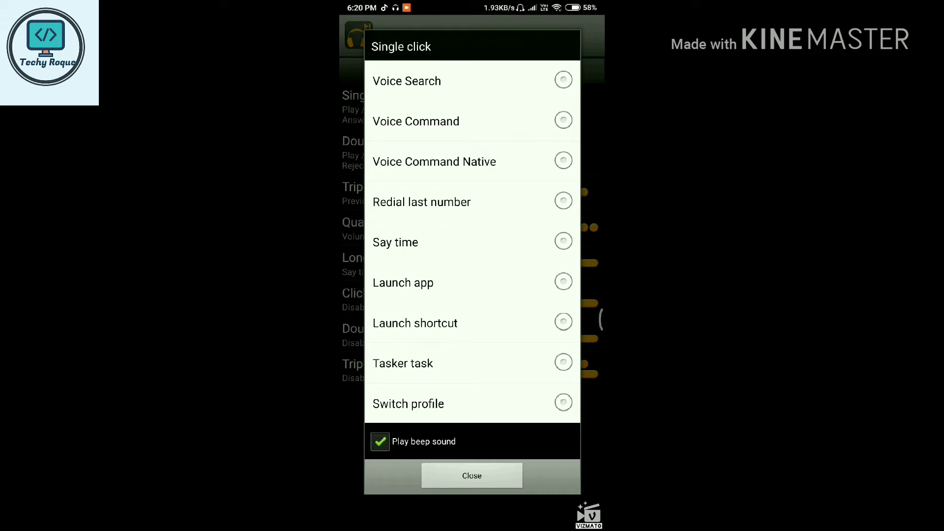
pyautogui.scroll(3)
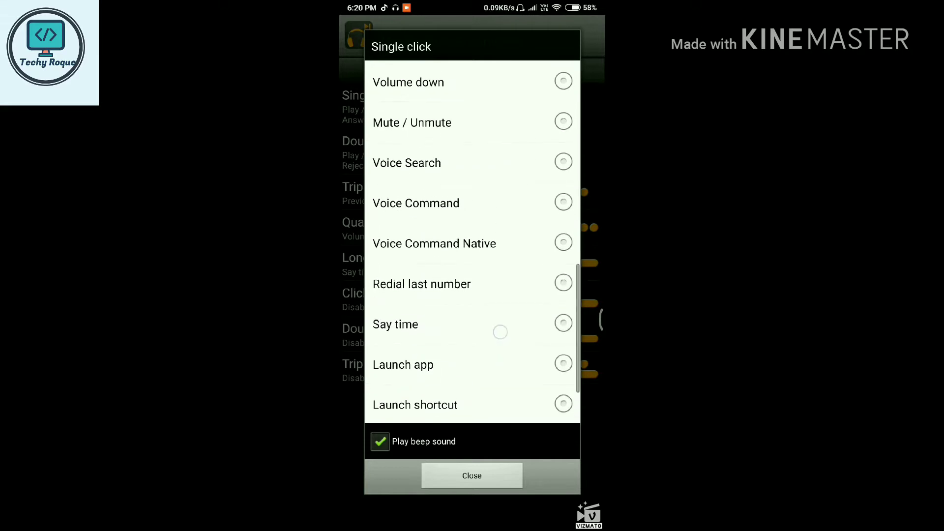
pyautogui.click(471, 475)
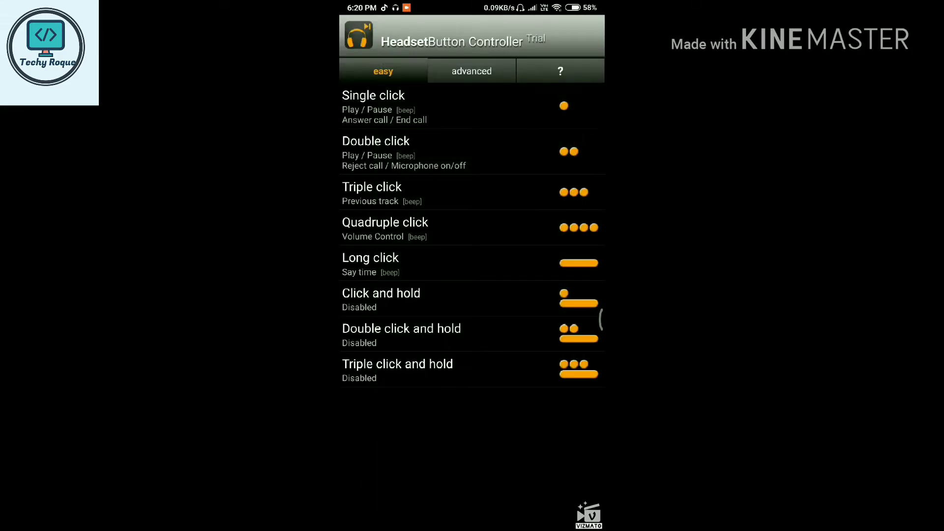
# - Open the advanced tab and scroll down to headset volume limits and plug-in actions
pyautogui.click(472, 71)
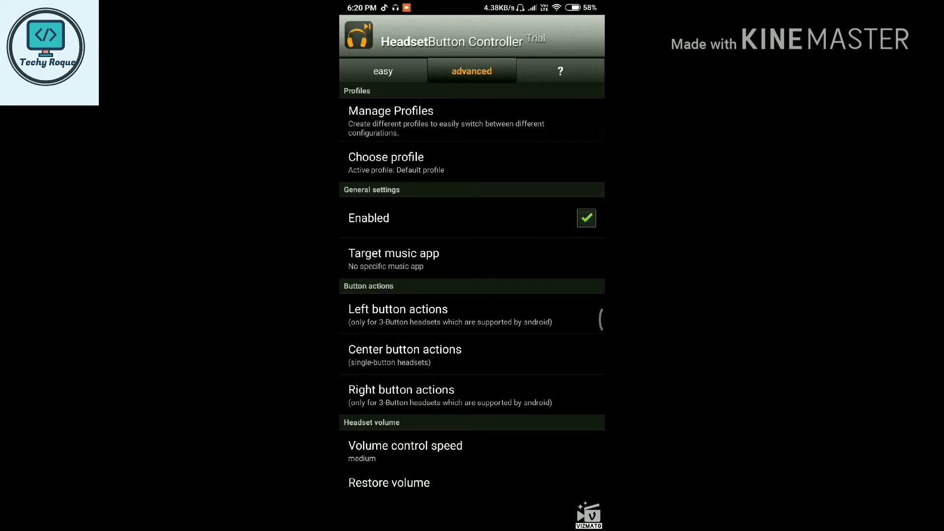
pyautogui.click(406, 162)
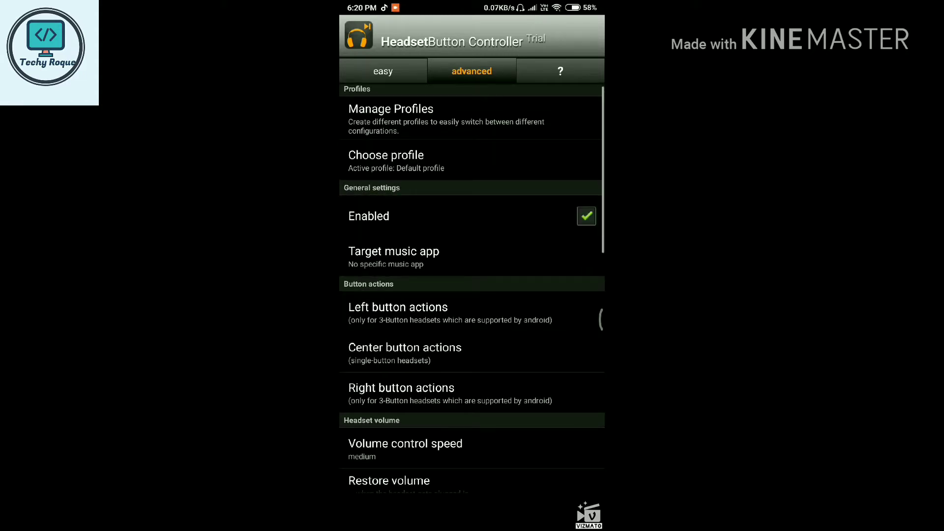
pyautogui.click(393, 251)
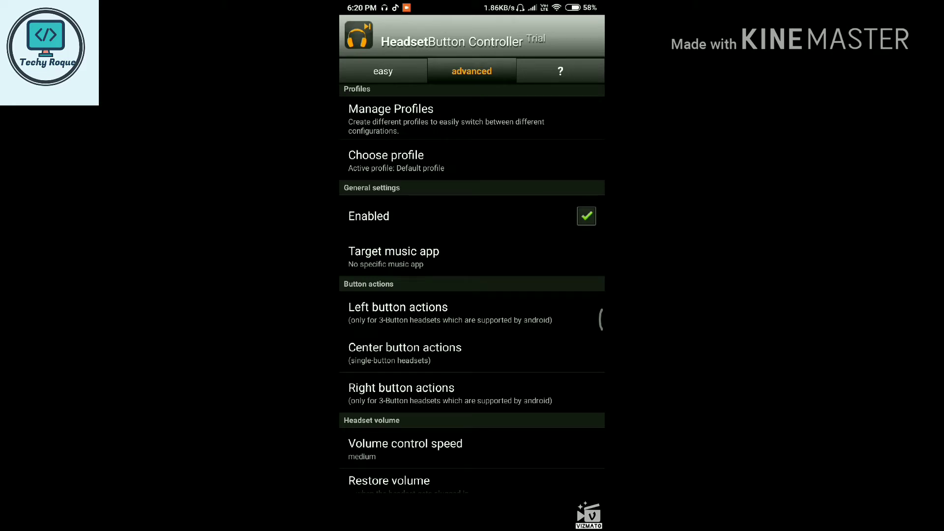
pyautogui.scroll(-3)
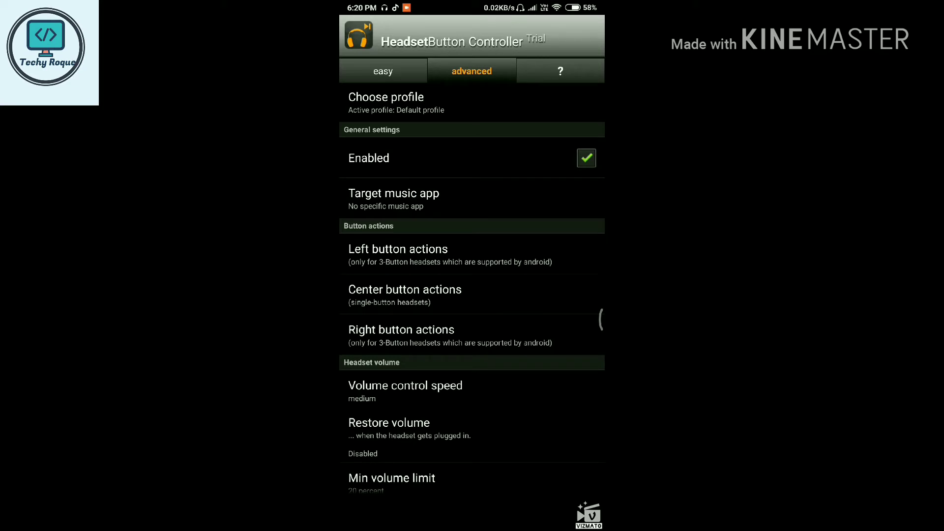
pyautogui.scroll(-3)
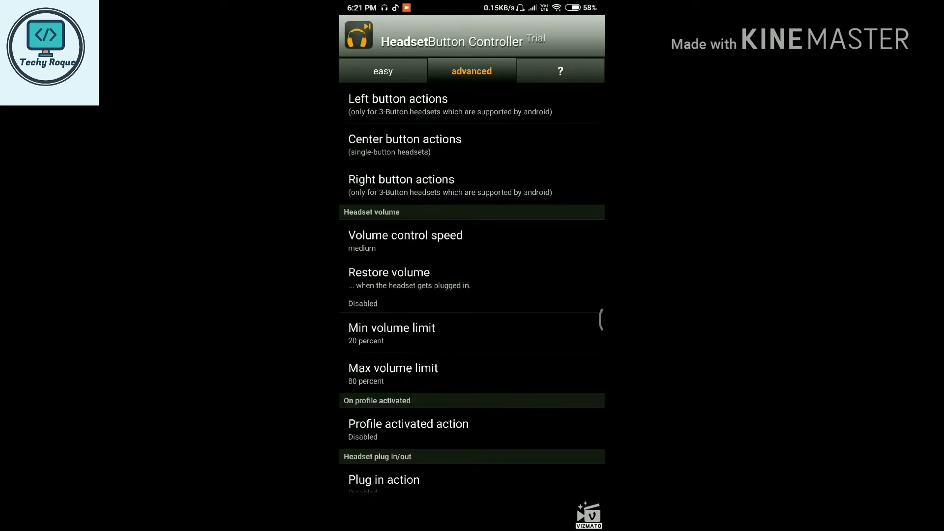
pyautogui.click(405, 235)
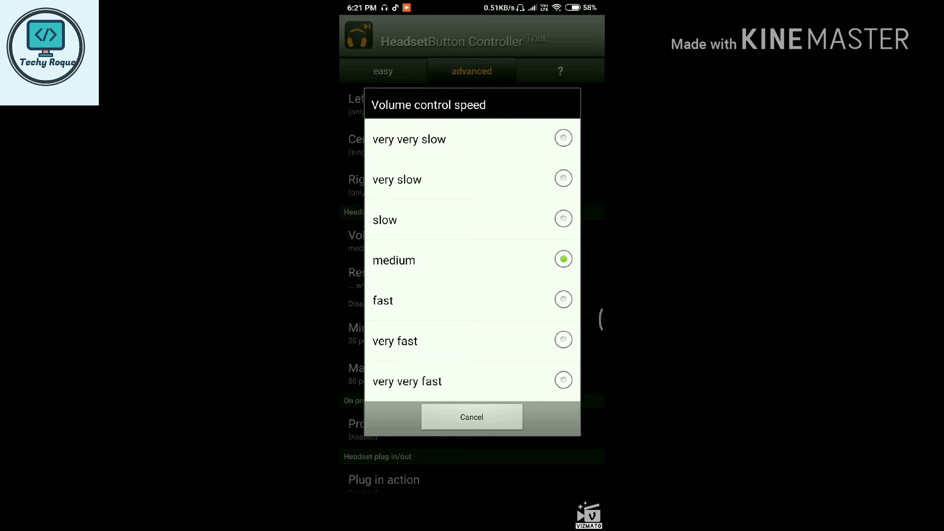
pyautogui.click(471, 417)
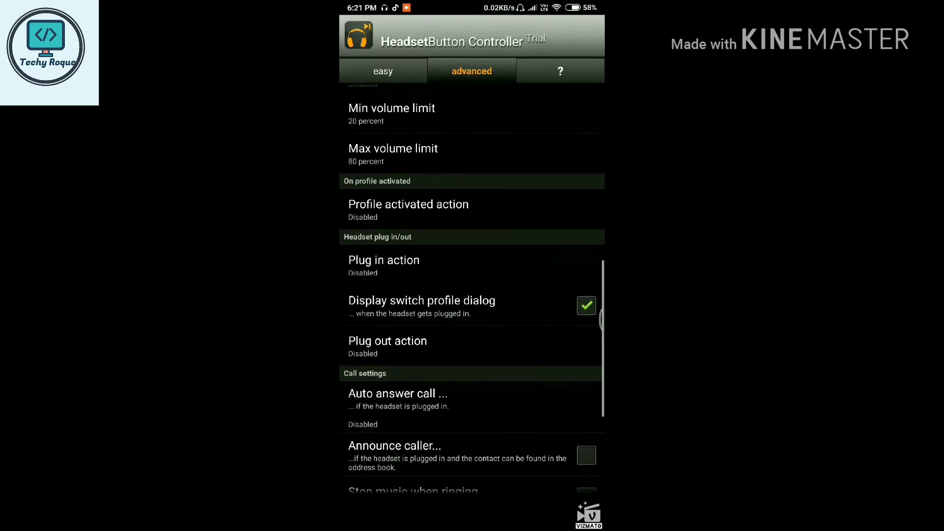
pyautogui.click(384, 260)
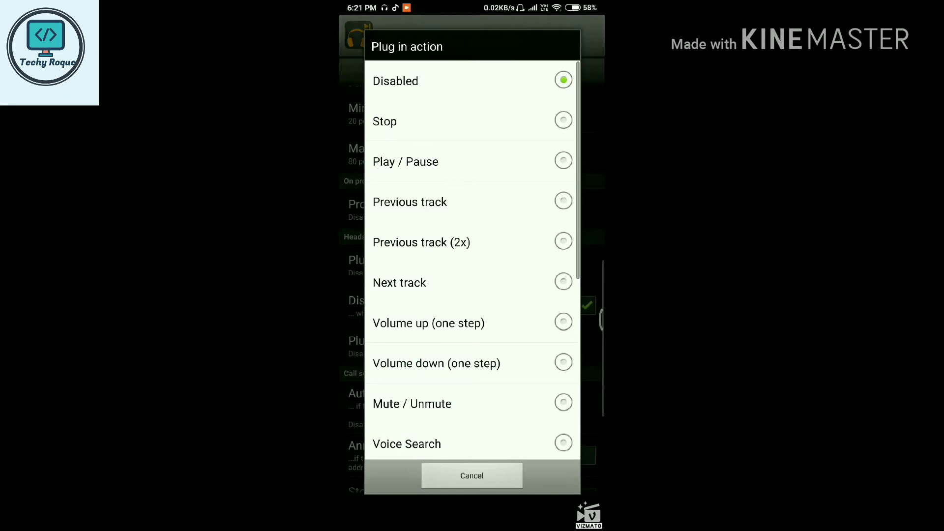
pyautogui.click(471, 475)
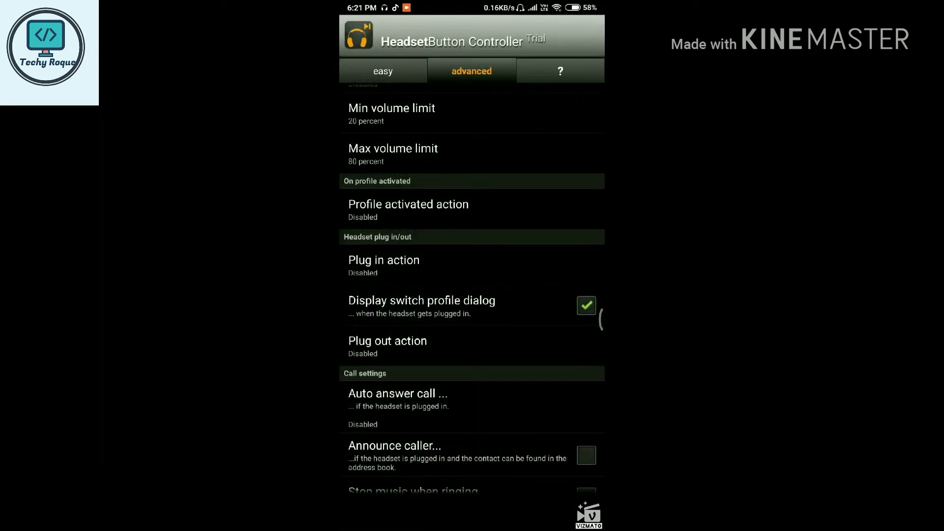
pyautogui.click(383, 260)
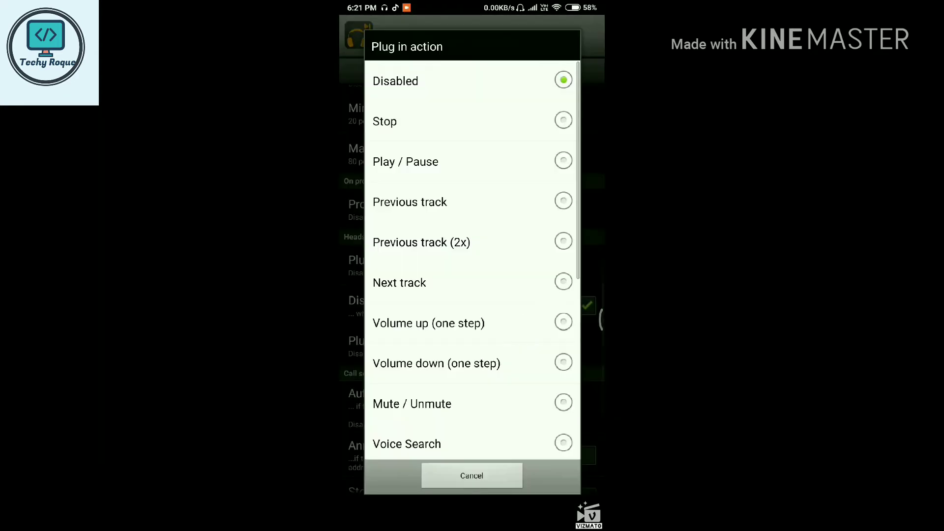
pyautogui.scroll(-3)
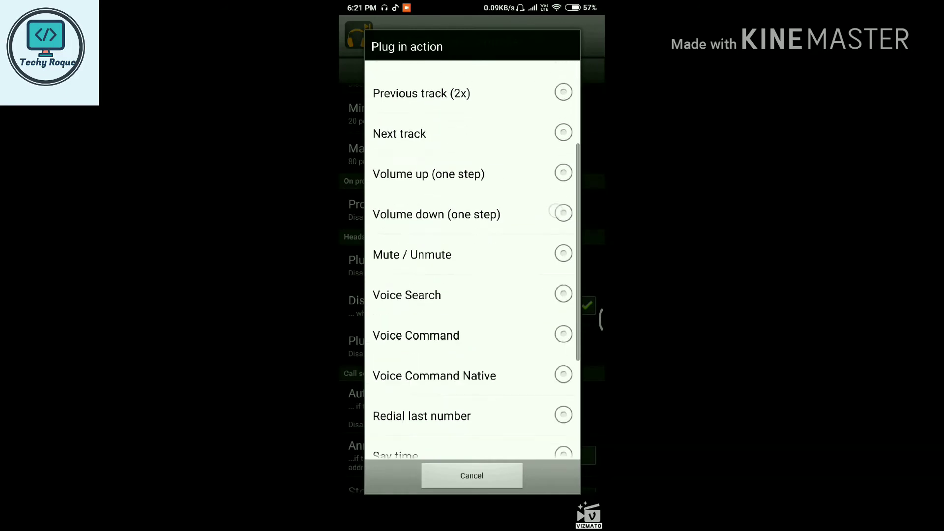
pyautogui.scroll(-3)
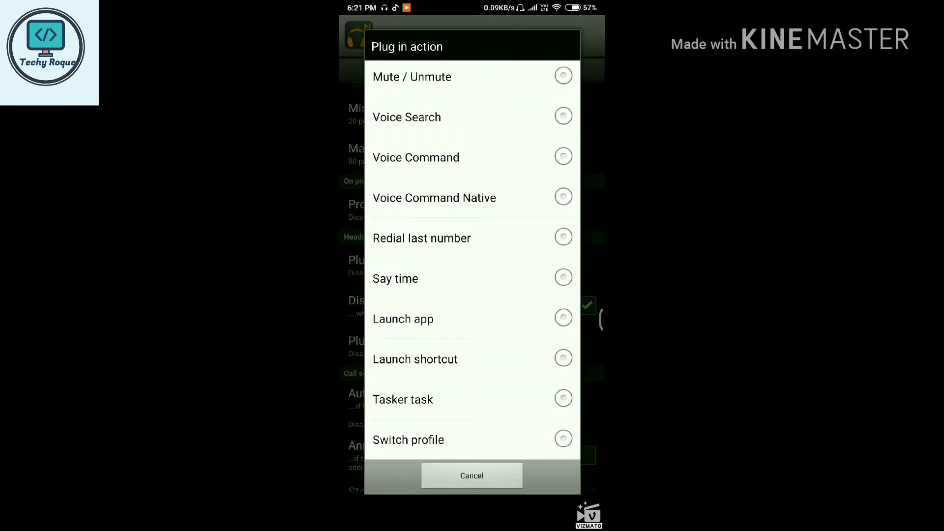
pyautogui.click(471, 476)
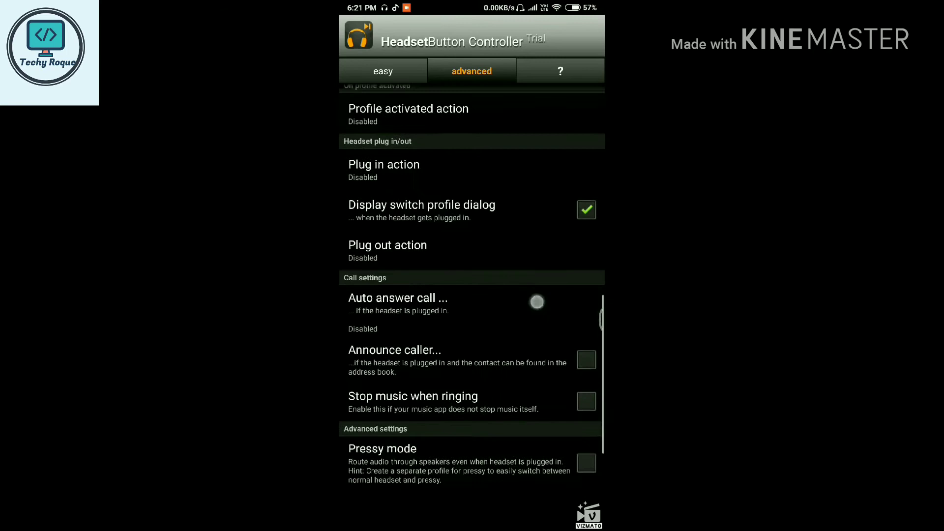
# - Scroll the advanced settings and open the Center button actions screen
pyautogui.scroll(-3)
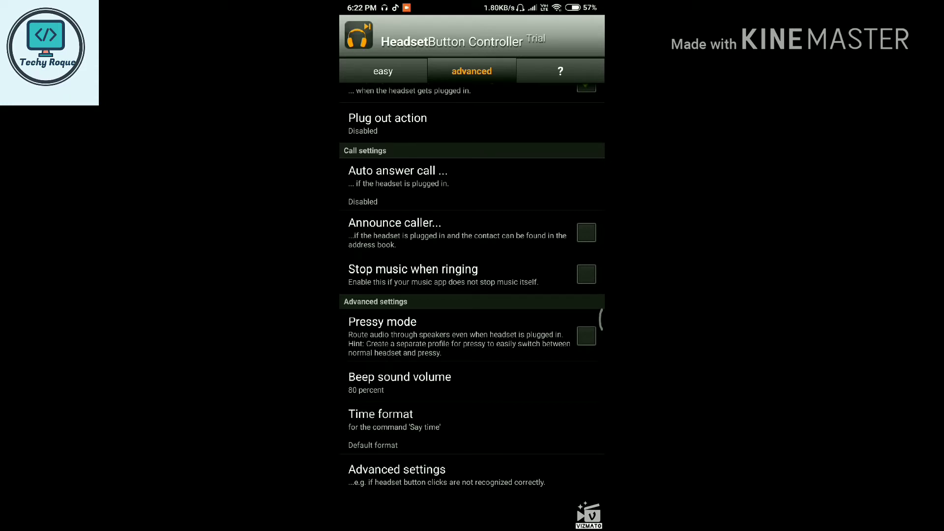
pyautogui.click(549, 282)
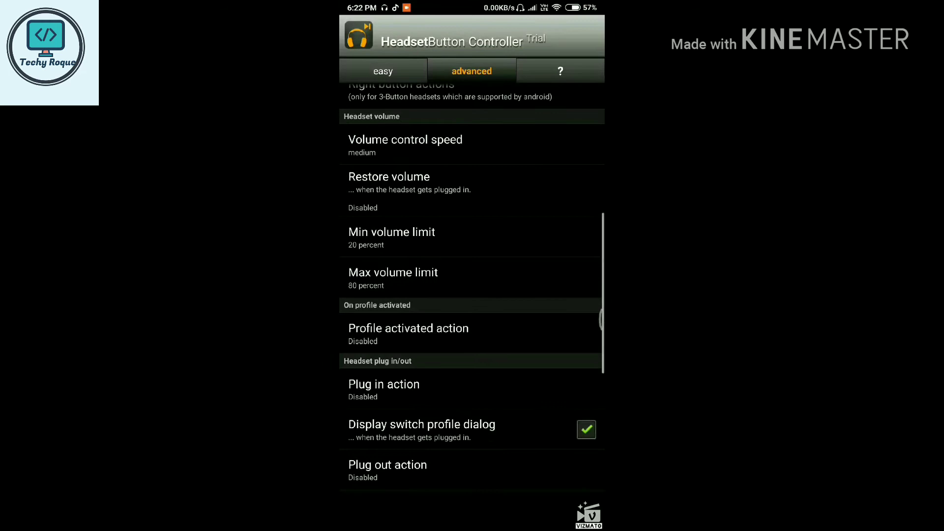
pyautogui.scroll(-3)
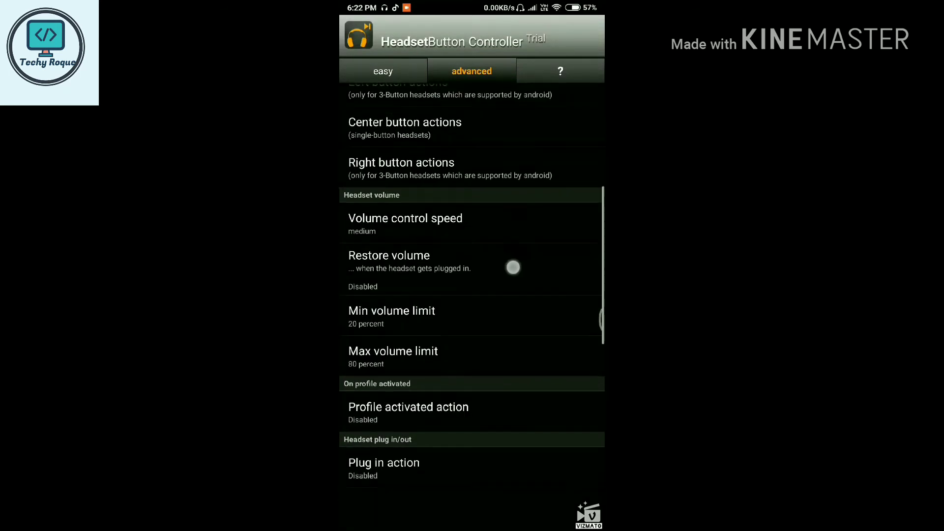
pyautogui.scroll(-3)
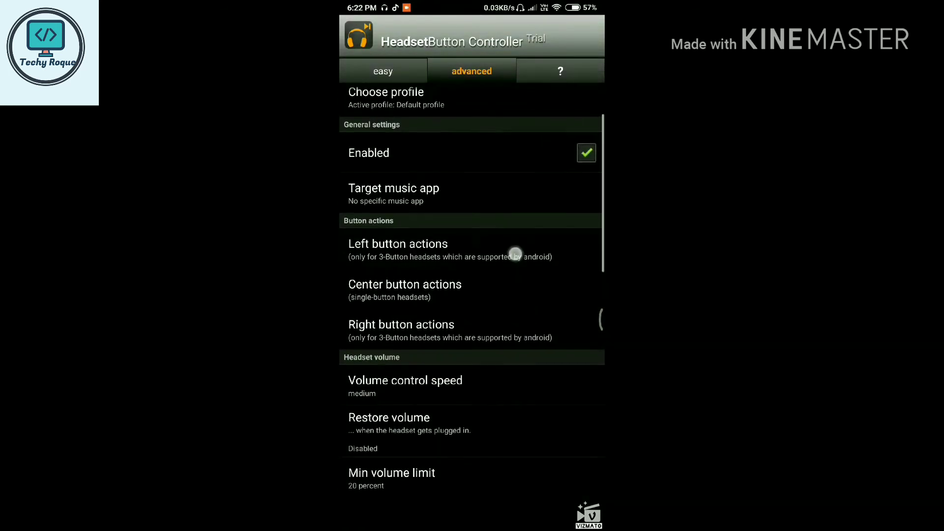
pyautogui.click(401, 331)
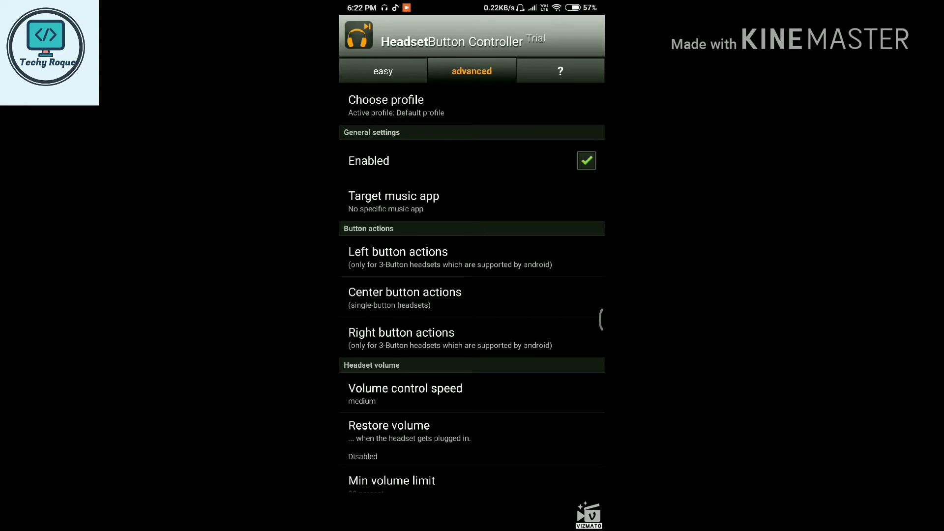
pyautogui.click(405, 292)
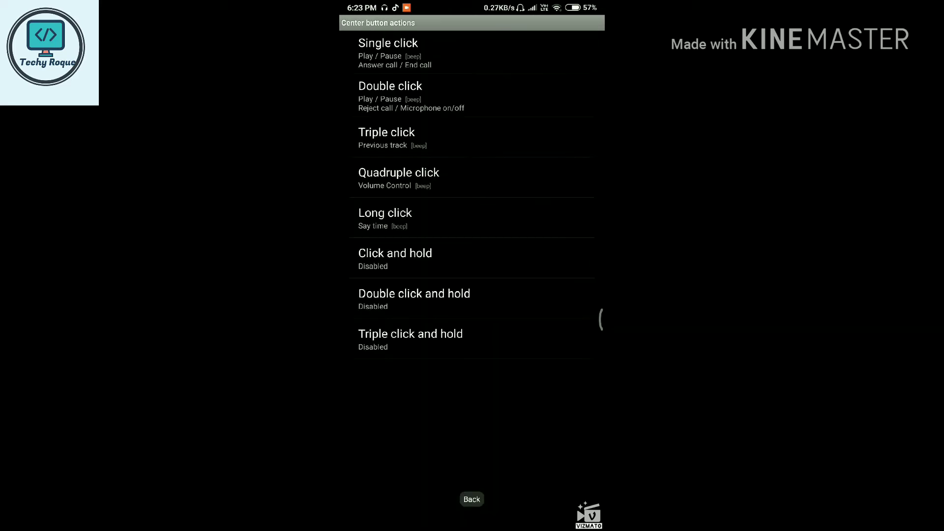
# - Set double click's default command to Voice Search with wake-up, then change it to Say time
pyautogui.click(390, 86)
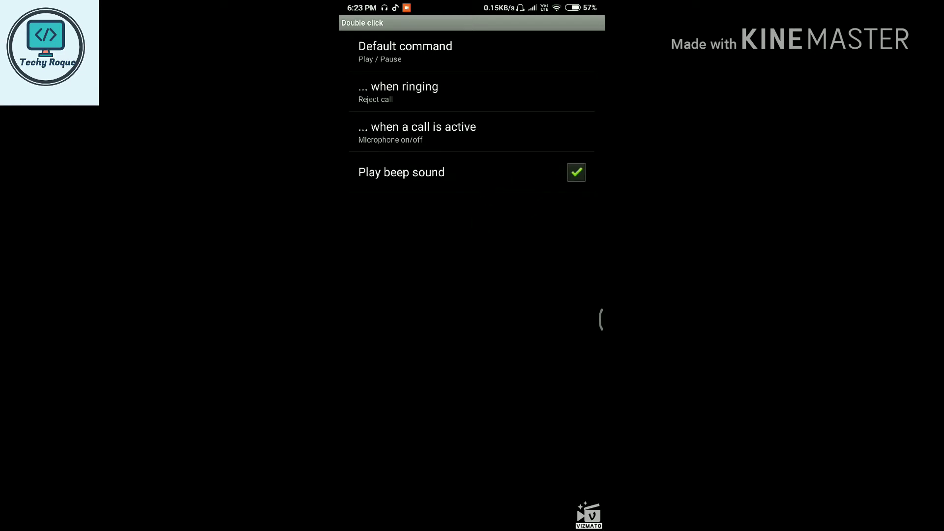
pyautogui.click(405, 49)
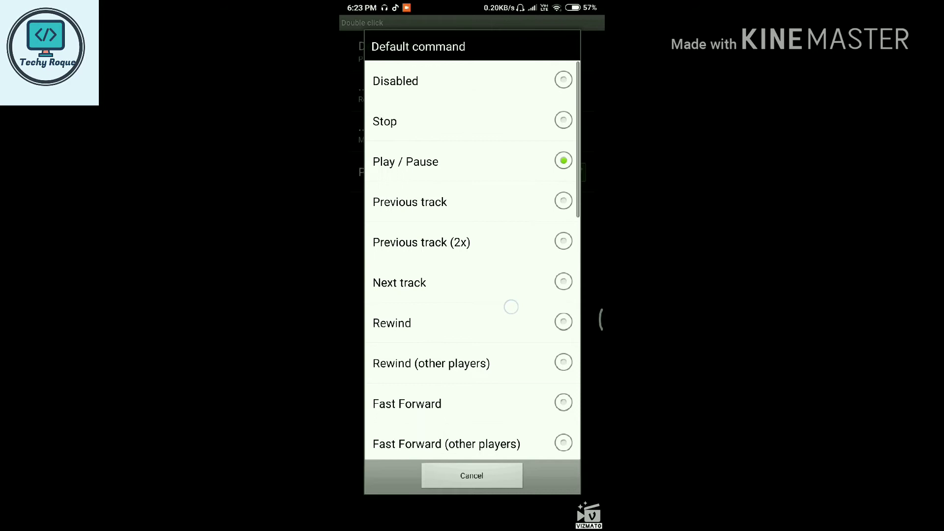
pyautogui.scroll(-3)
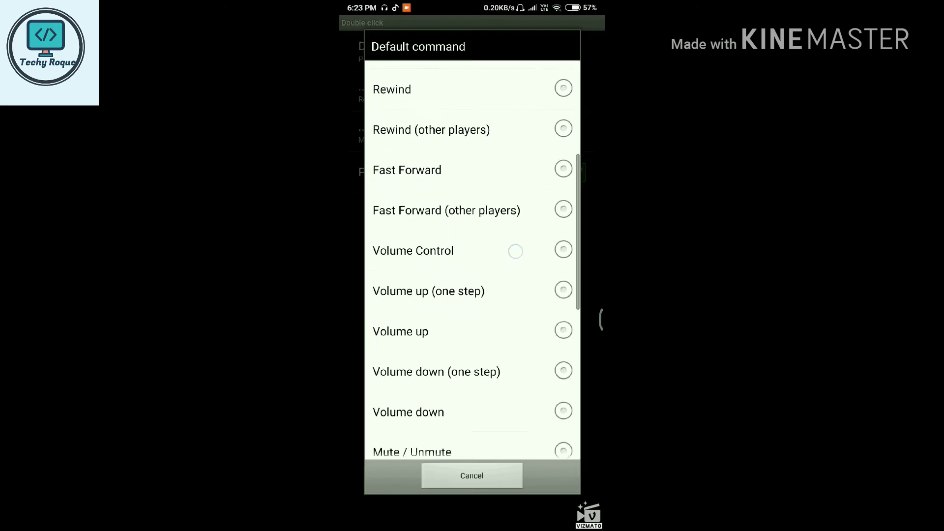
pyautogui.scroll(-3)
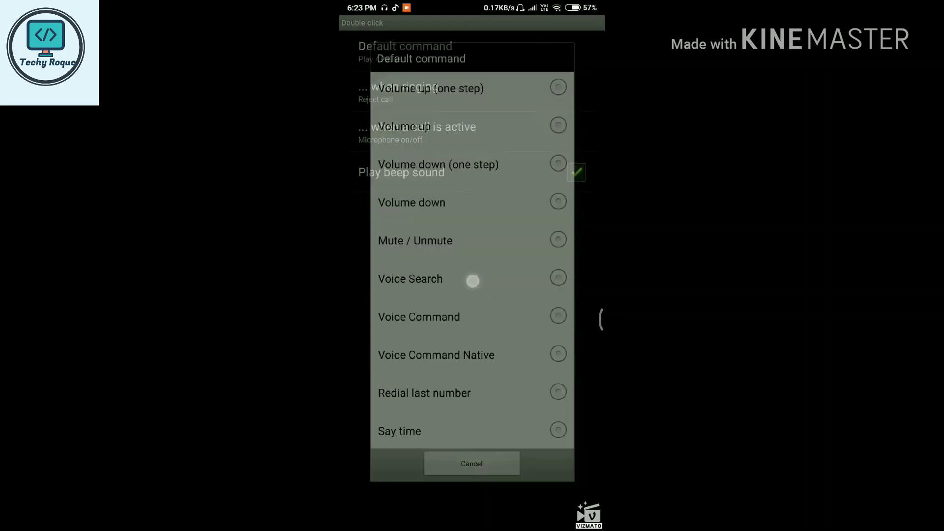
pyautogui.click(410, 279)
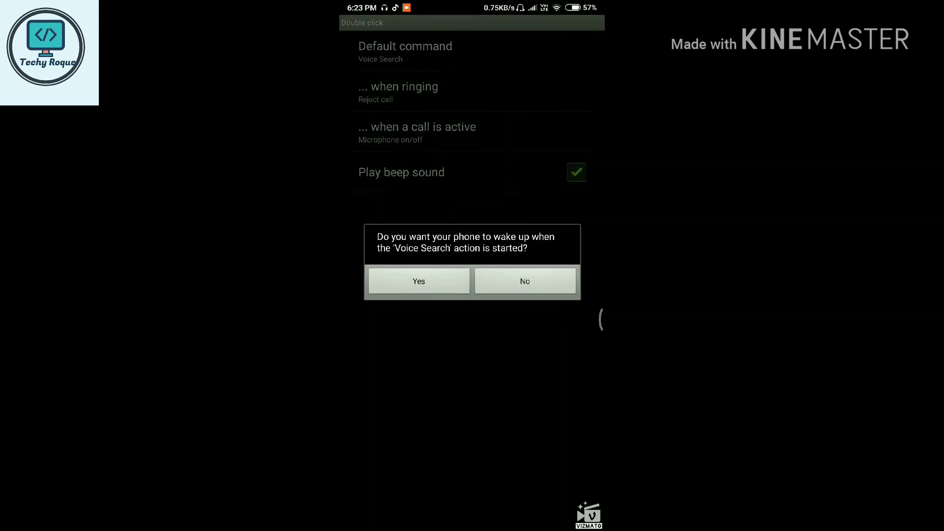
pyautogui.click(418, 281)
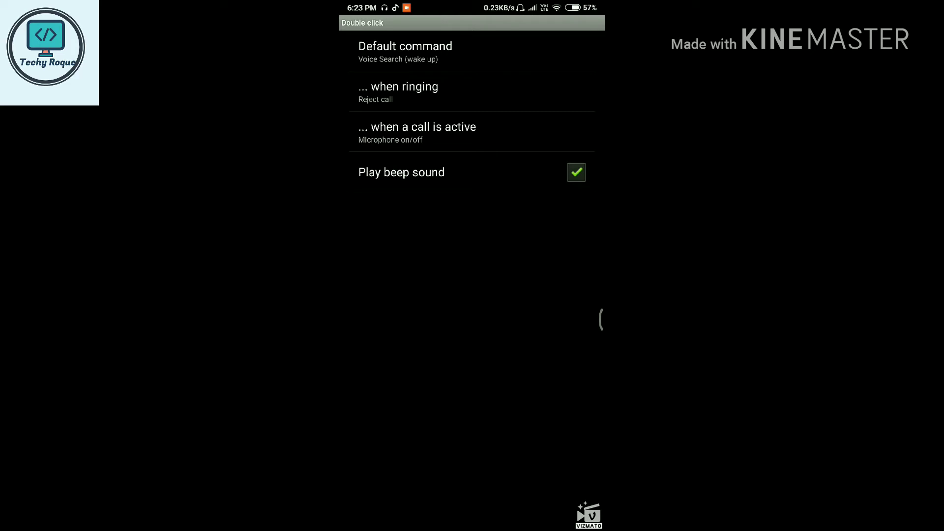
pyautogui.click(404, 51)
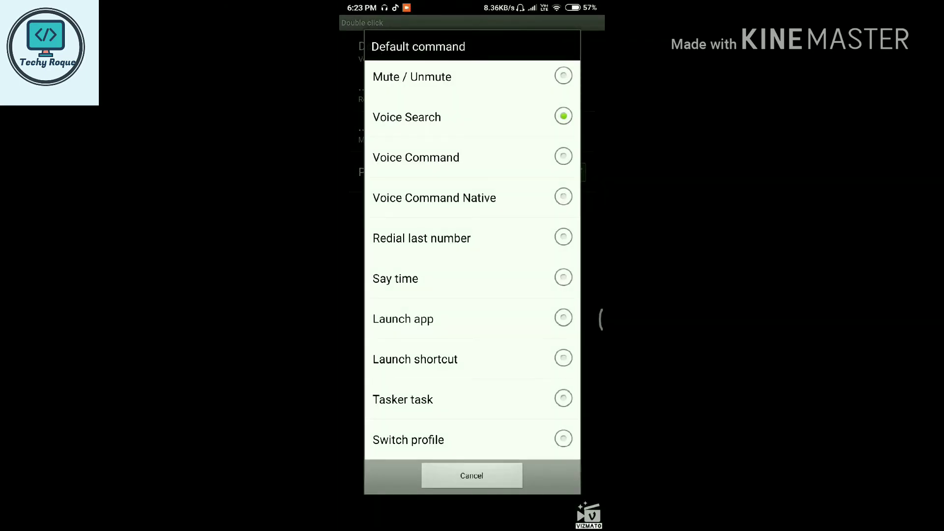
pyautogui.click(395, 278)
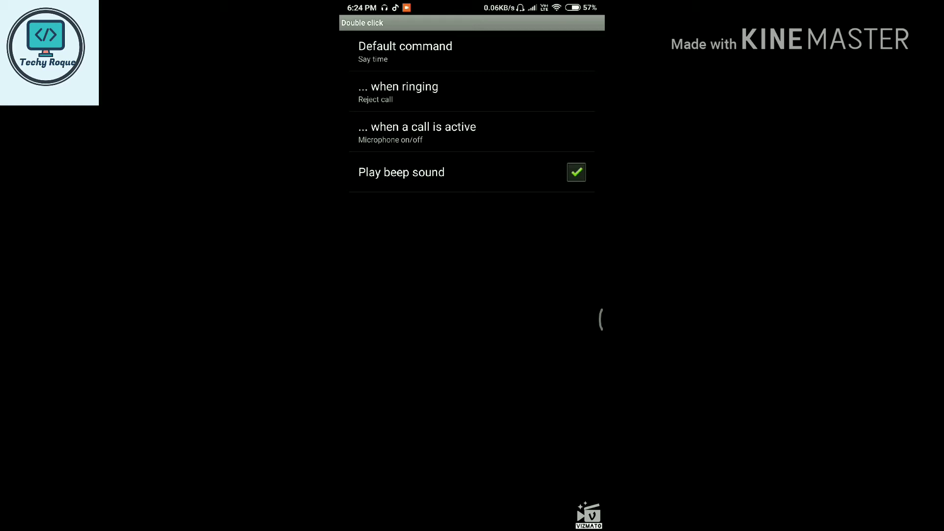
# - Choose Launch shortcut as the double-click command and browse the shortcut list
pyautogui.click(514, 53)
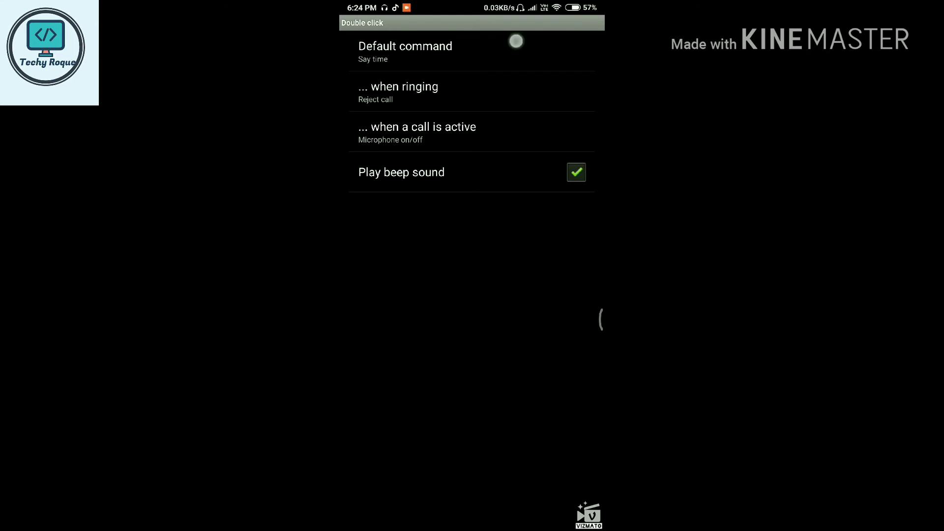
pyautogui.click(405, 51)
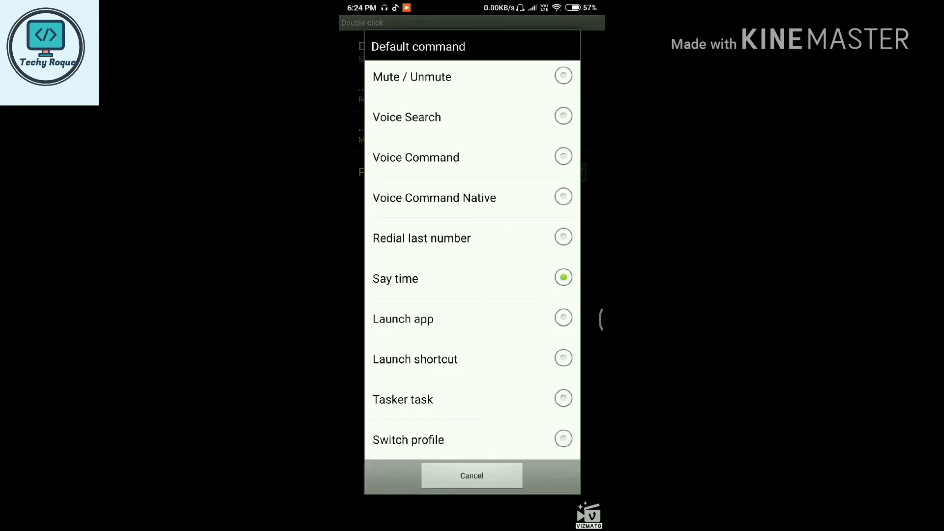
pyautogui.click(415, 358)
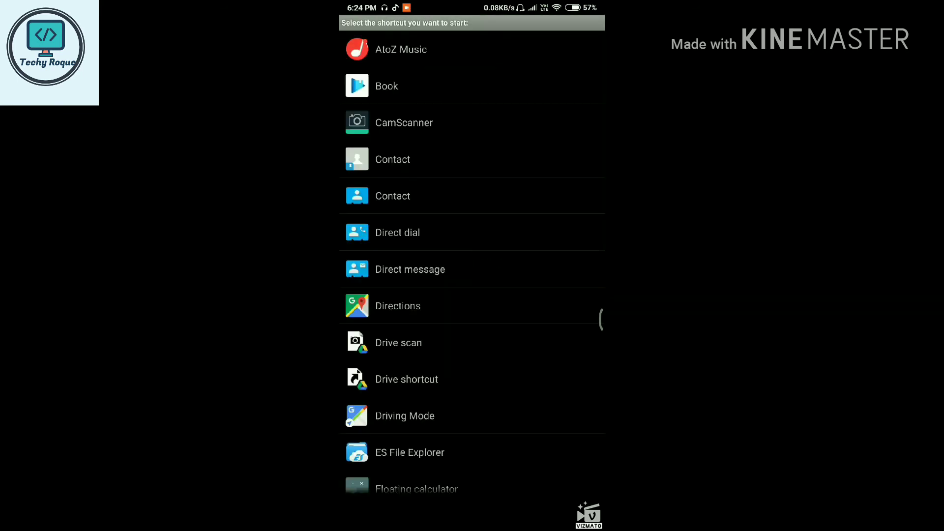
pyautogui.scroll(-3)
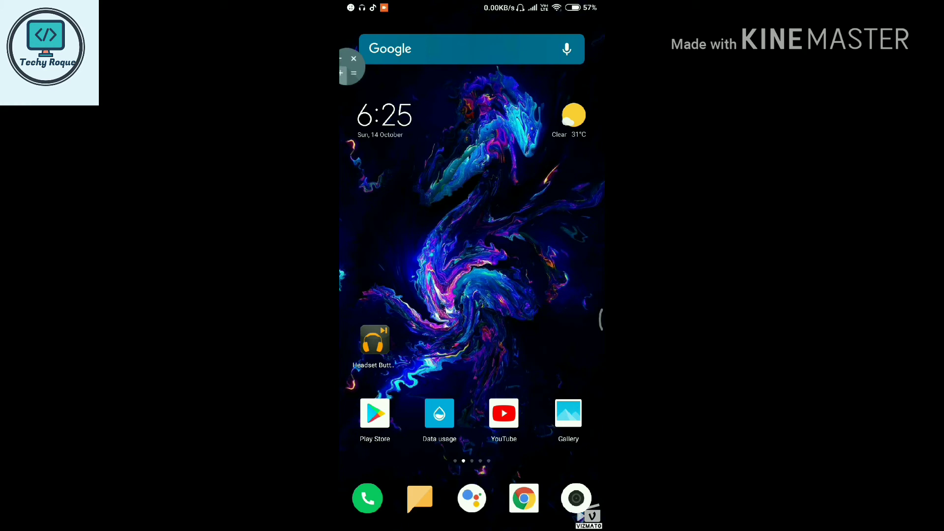
# - Return to the app and set double click's default command to Launch app, Calculator
pyautogui.click(354, 65)
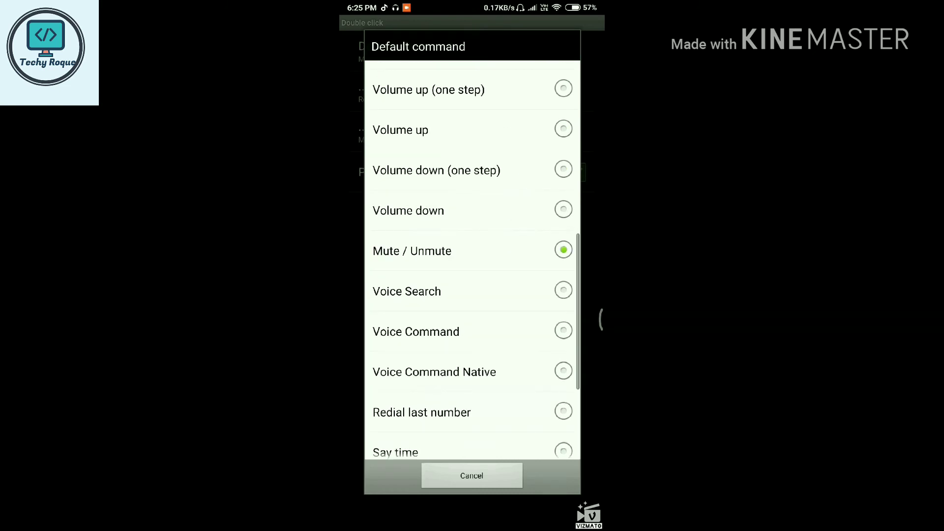
pyautogui.click(400, 130)
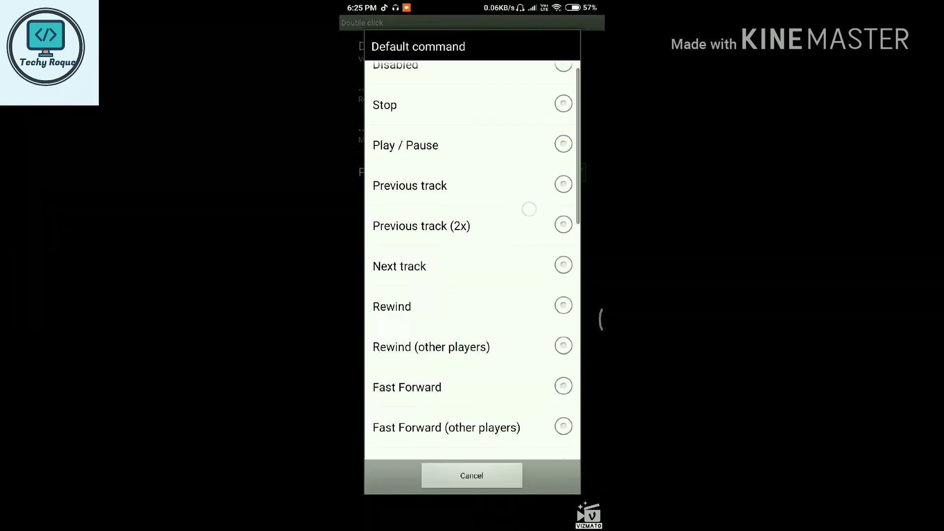
pyautogui.scroll(-3)
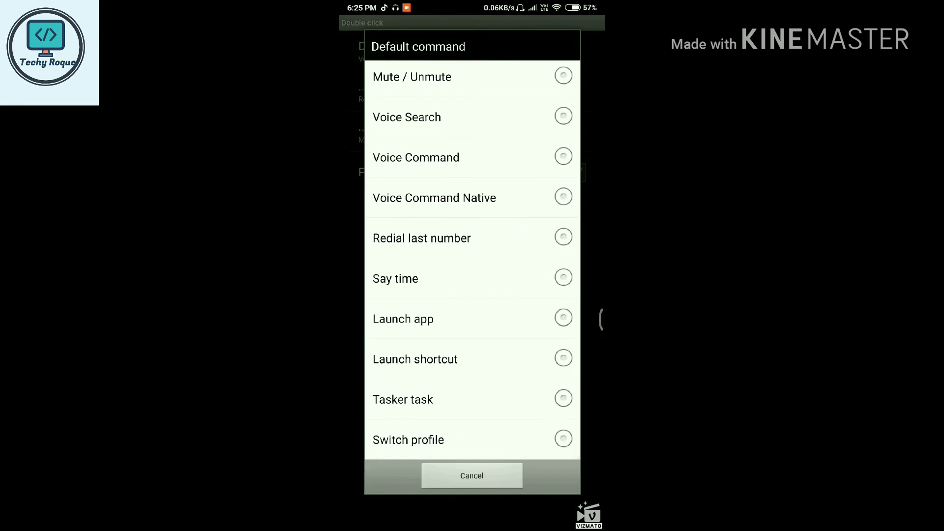
pyautogui.click(403, 319)
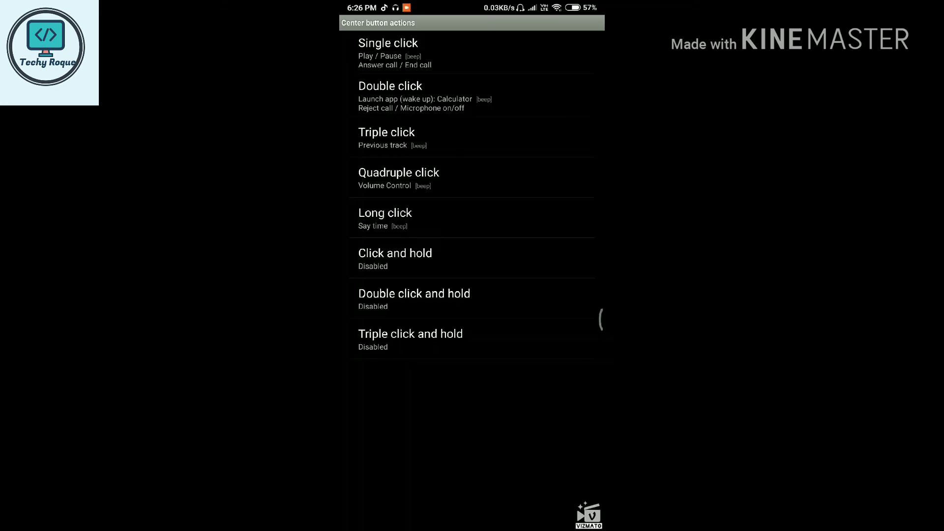
# - Set triple click's default command to Volume Control
pyautogui.click(386, 136)
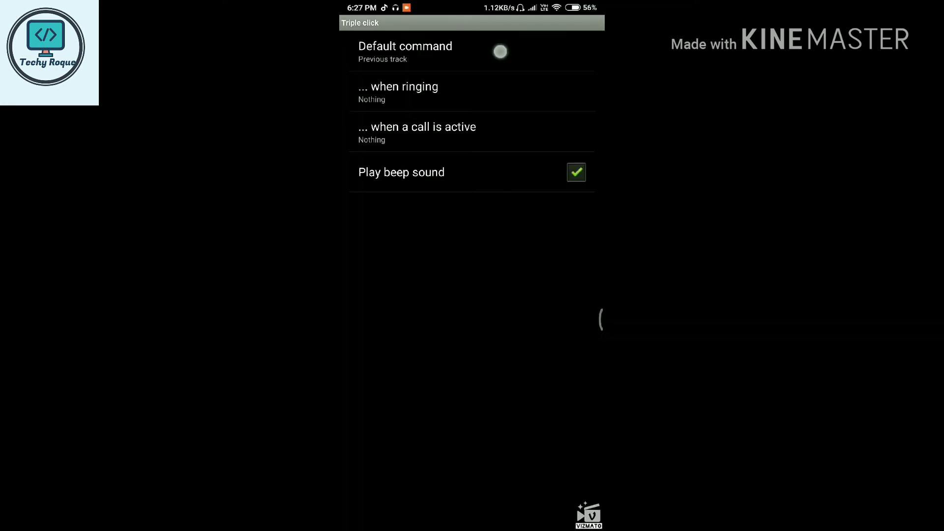
pyautogui.click(405, 50)
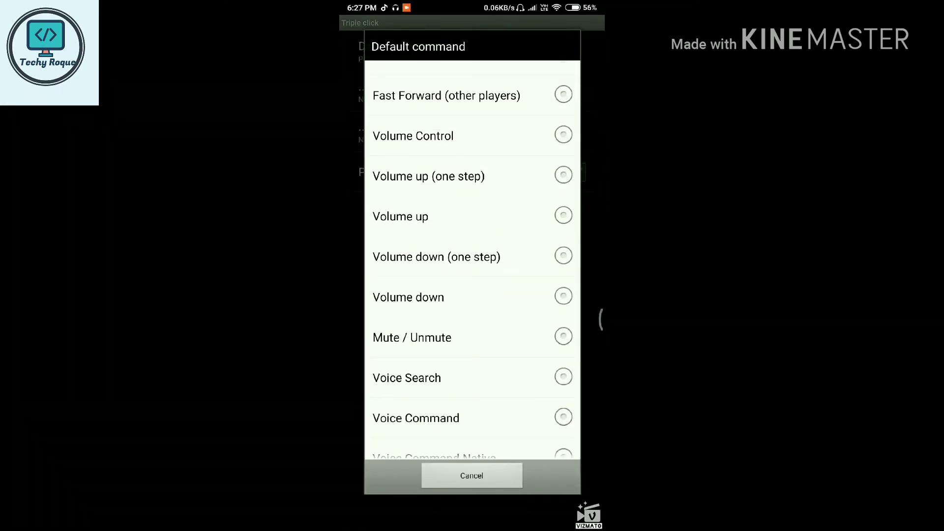
pyautogui.click(413, 136)
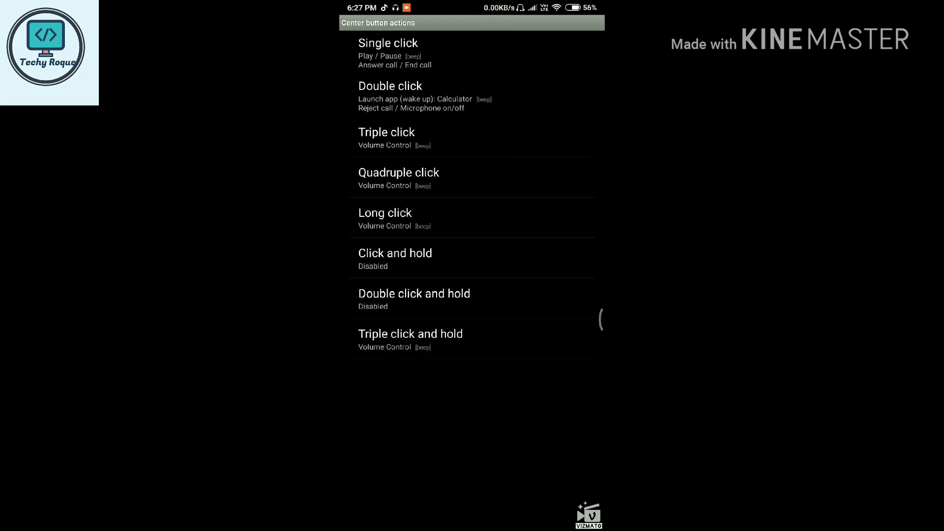
# - Back out to the app's main settings, then go to the home screen
pyautogui.click(388, 43)
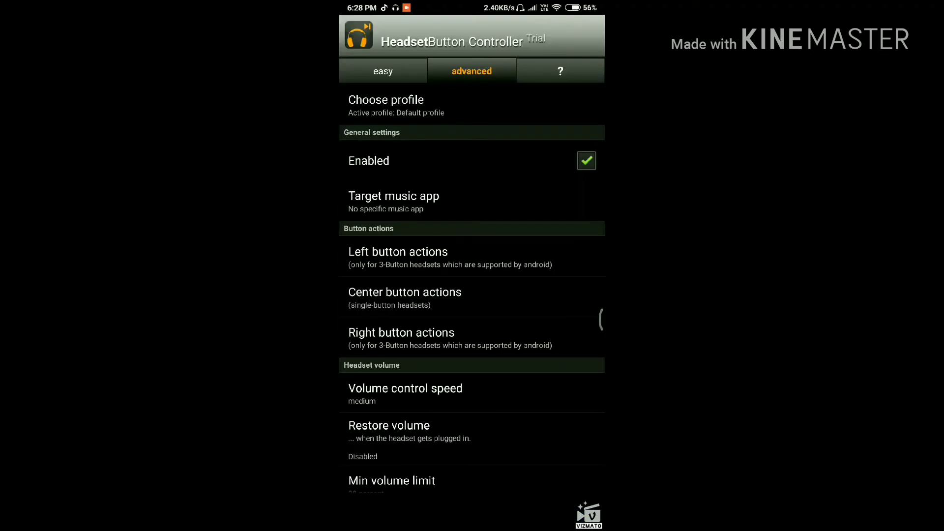
pyautogui.press('HOME')
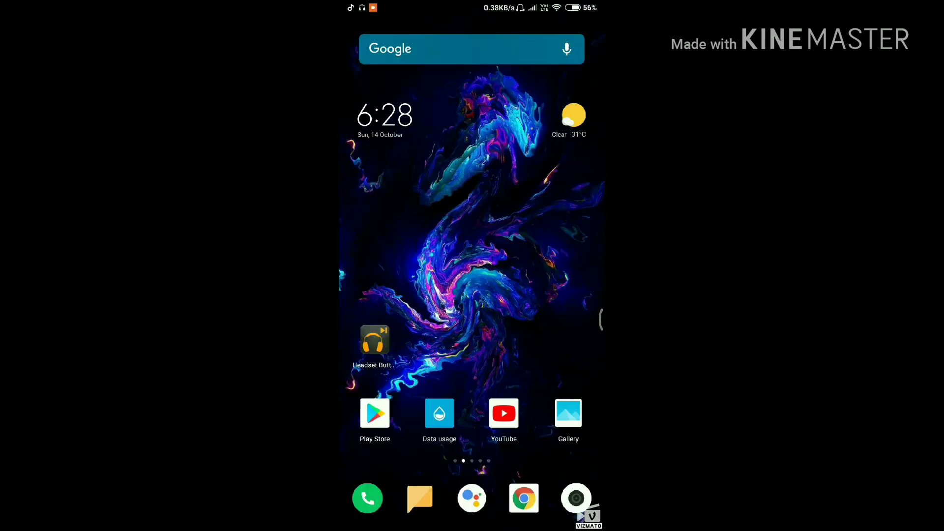